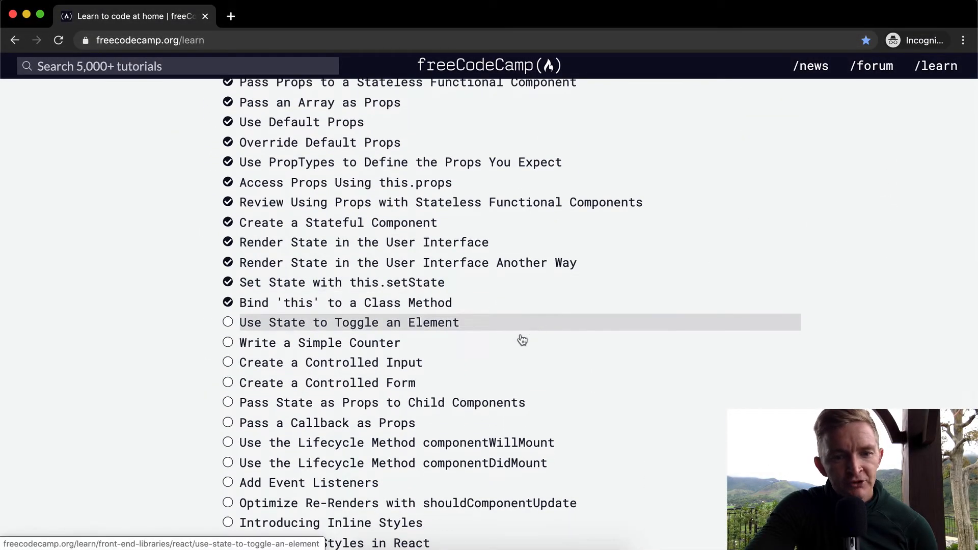
Step: Open the 'Use State to Toggle an Element' React challenge from the lesson list
left_click(348, 323)
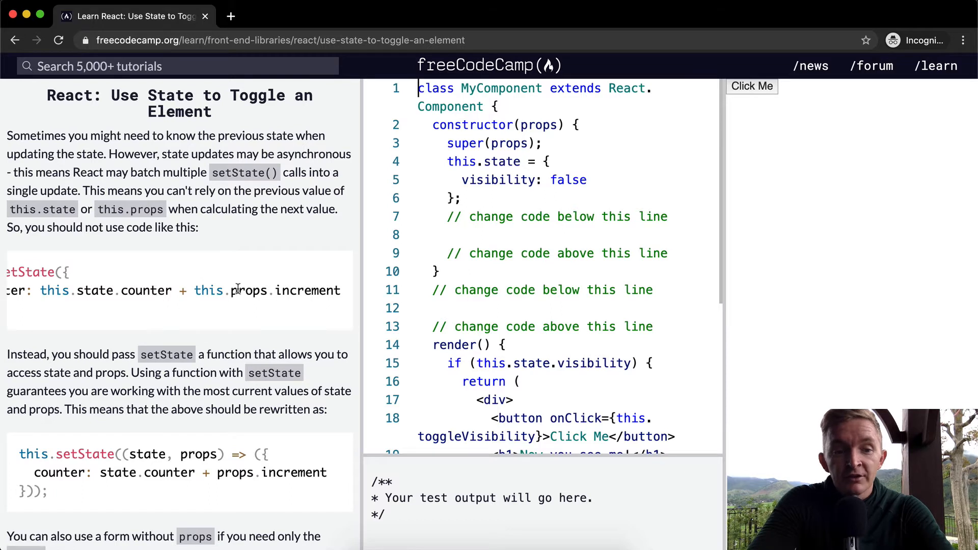
scroll("down", 3)
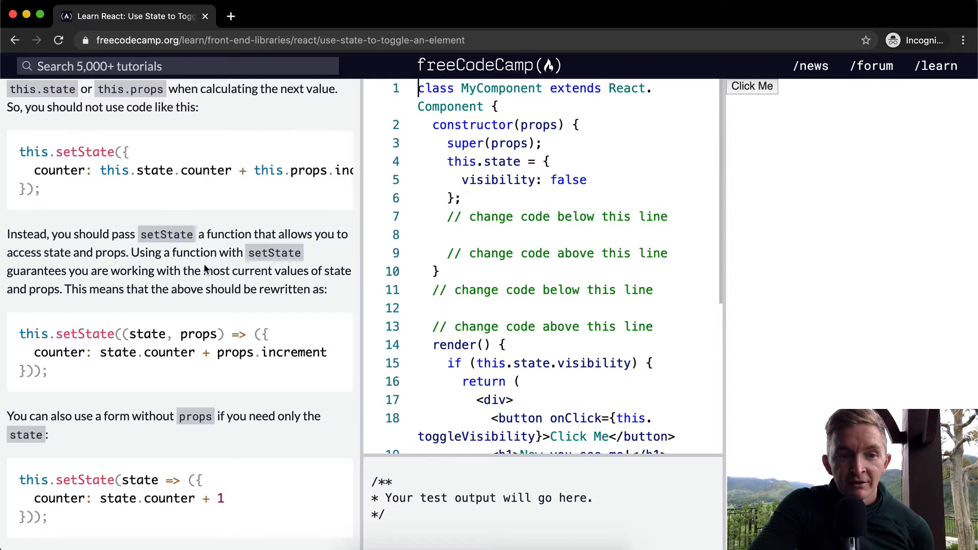
mouse_move(174, 283)
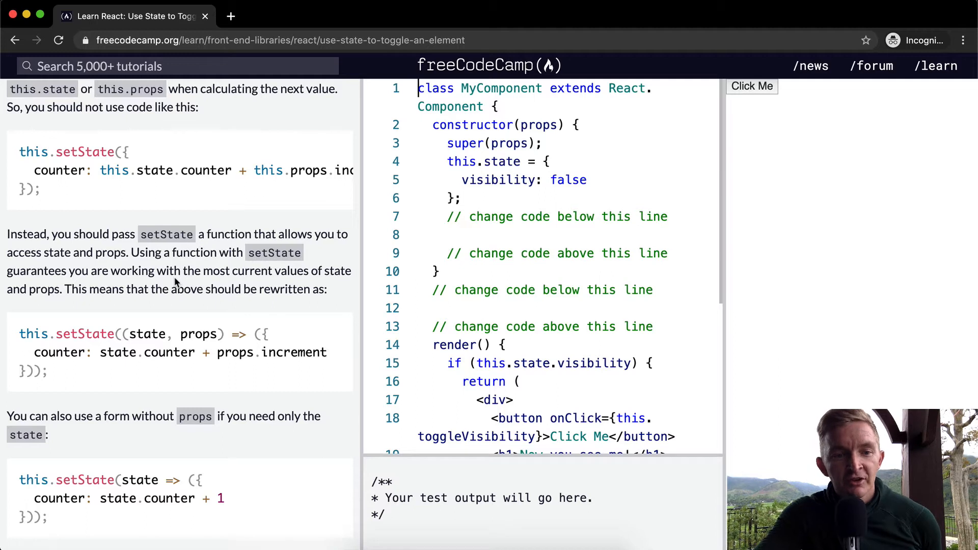
mouse_move(126, 367)
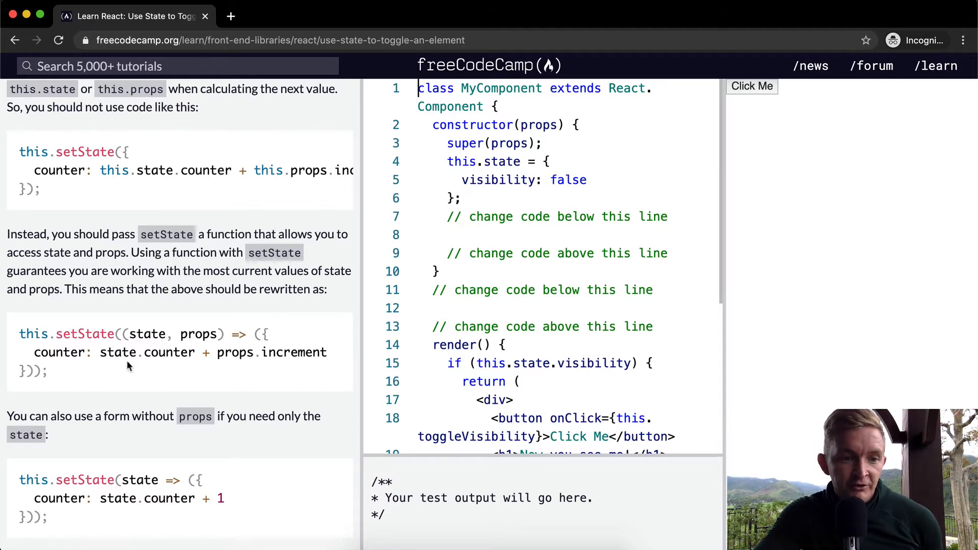
mouse_move(137, 335)
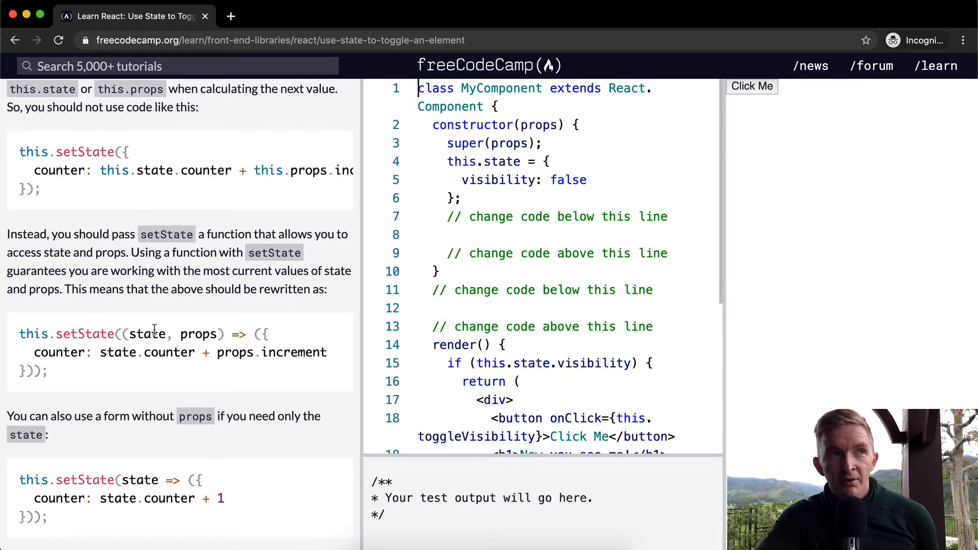
double_click(146, 335)
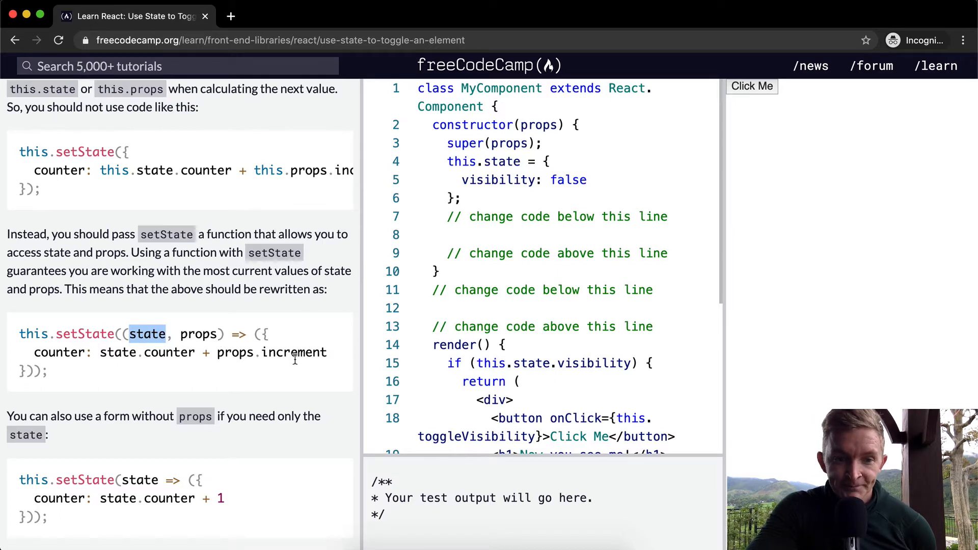
scroll("down", 3)
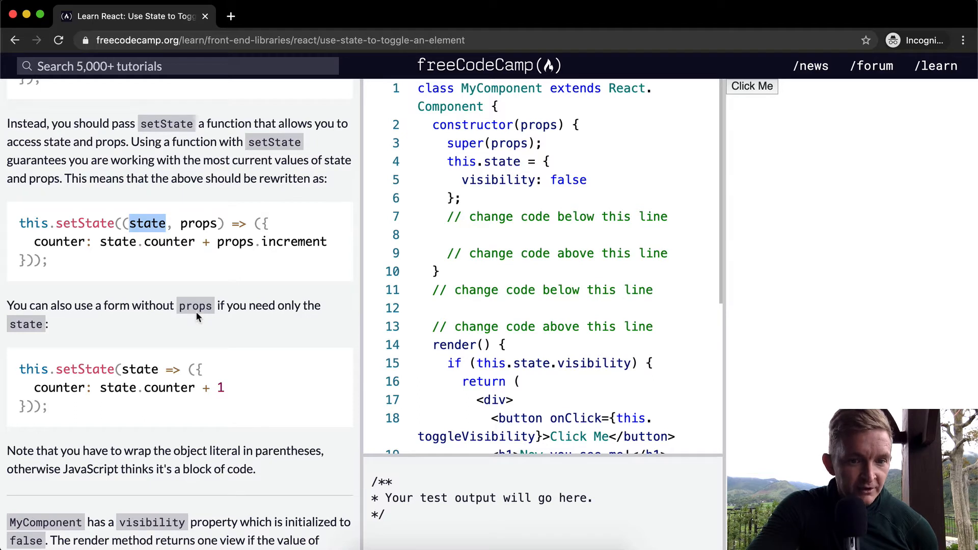
scroll("down", 3)
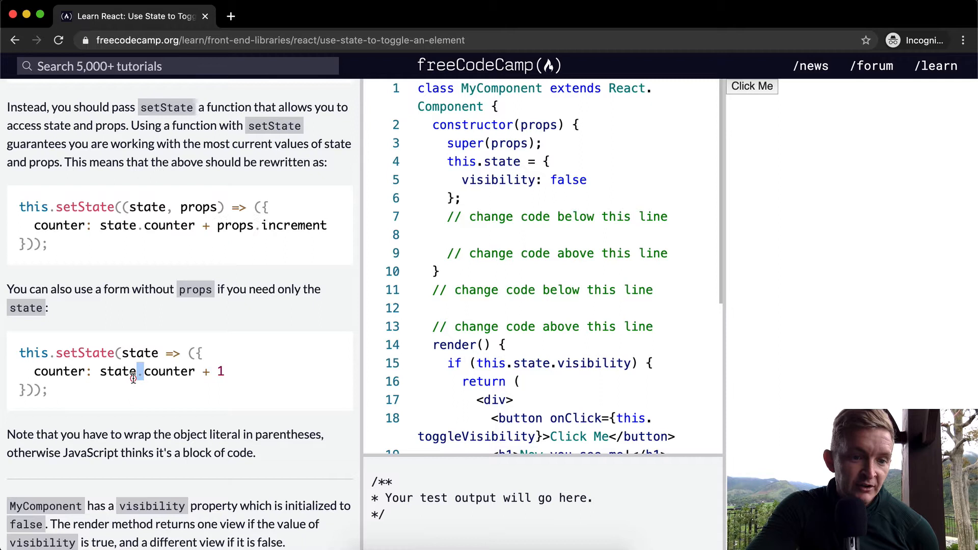
scroll("down", 3)
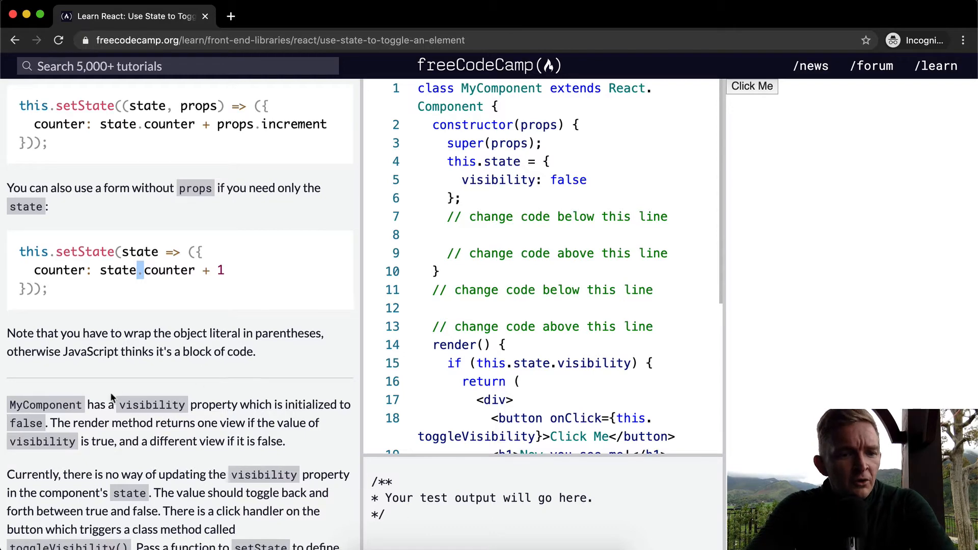
Step: Scroll through the remaining instructions down to the hint about binding this
scroll("down", 3)
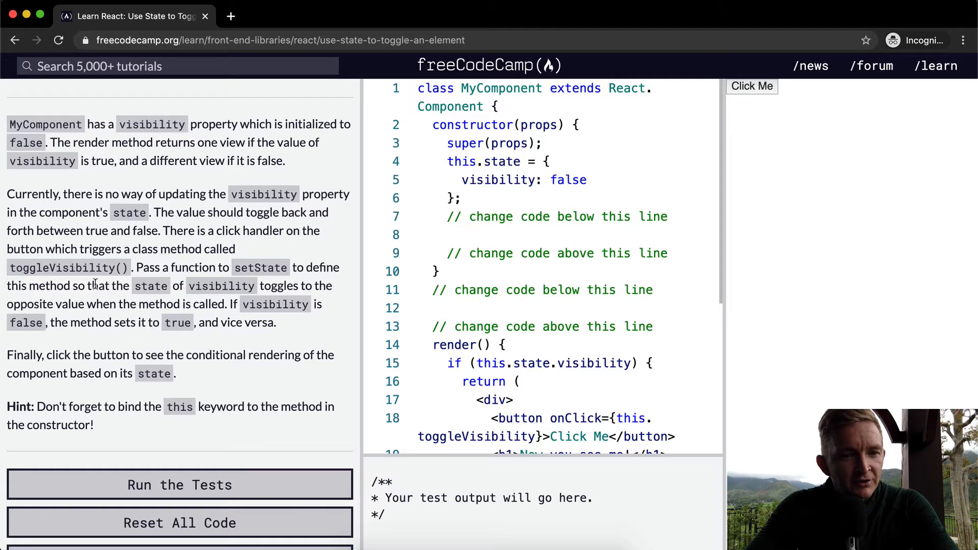
scroll("down", 3)
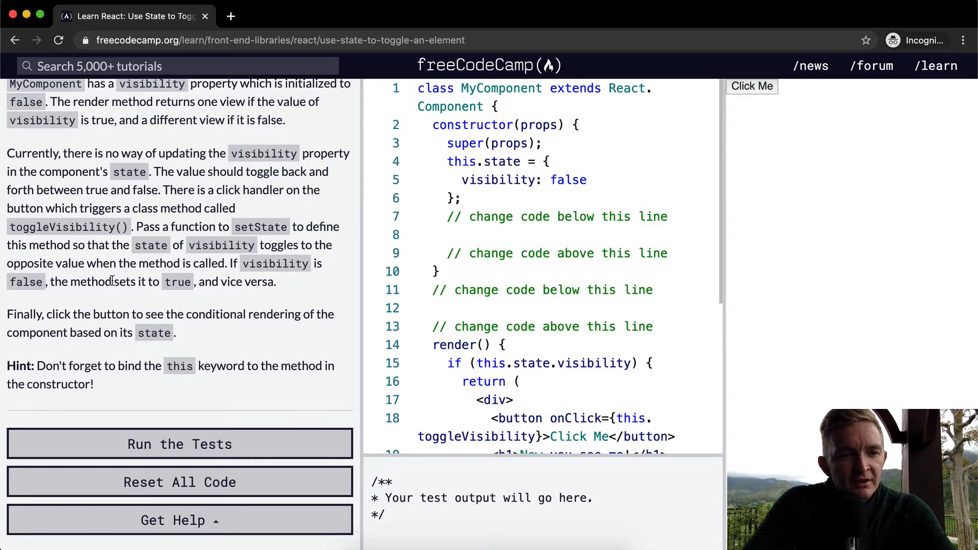
mouse_move(112, 320)
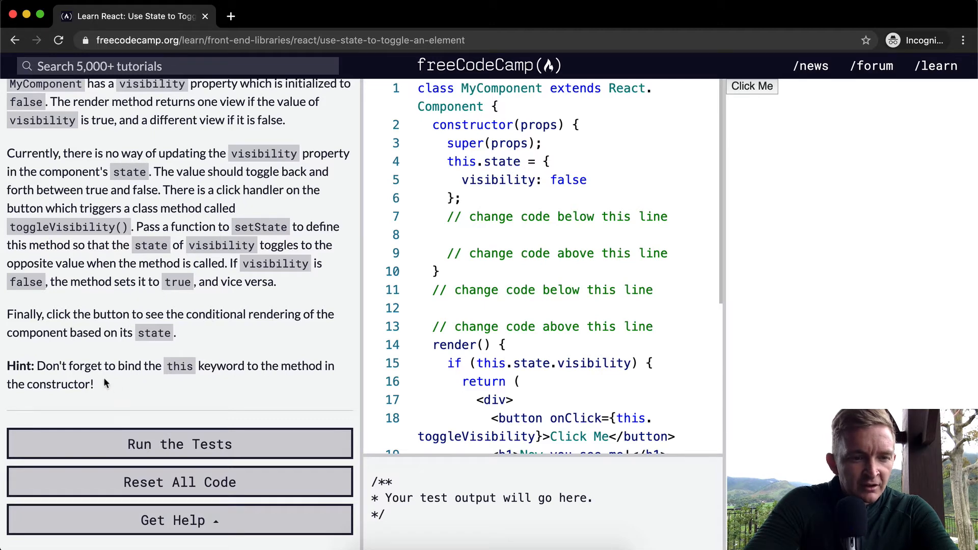
mouse_move(155, 367)
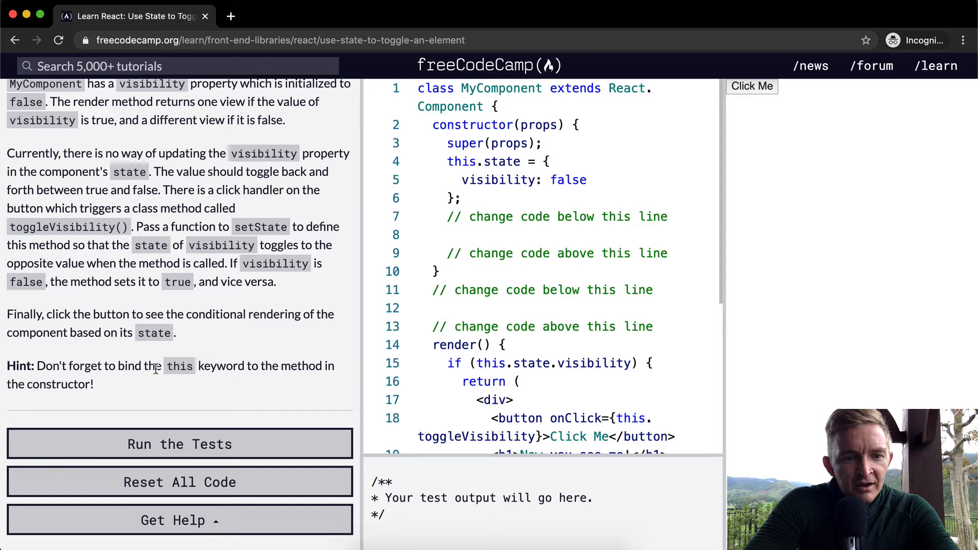
mouse_move(263, 402)
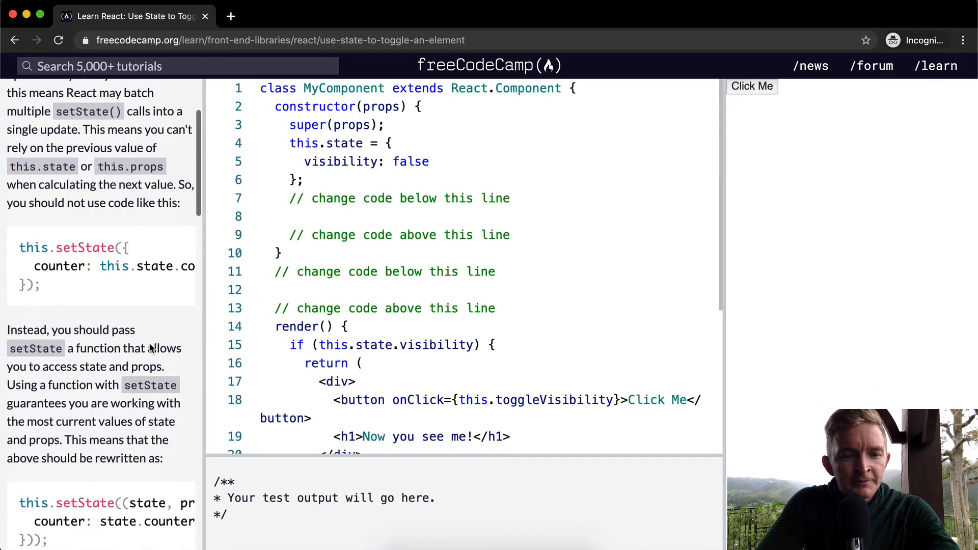
Step: Move the first button's Click Me label onto its own line in the render code
scroll("down", 3)
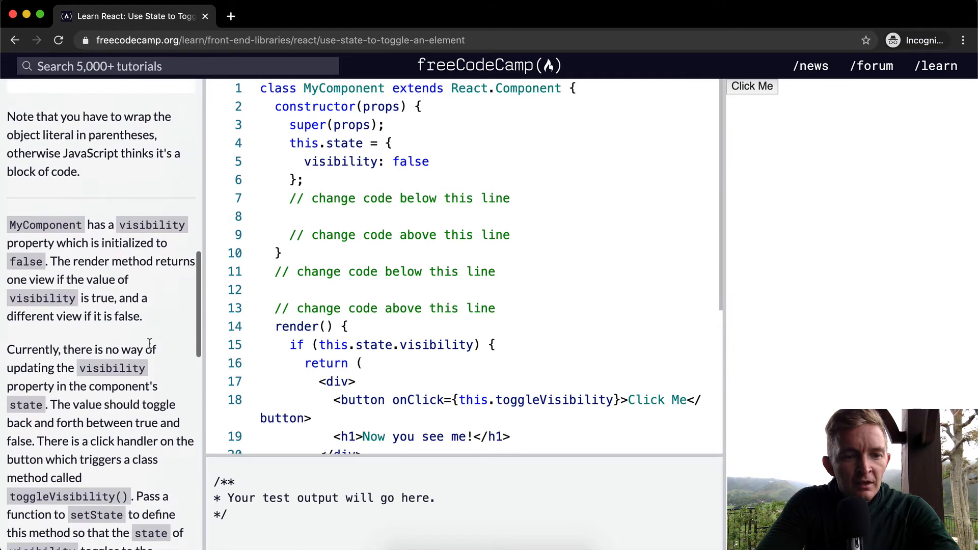
scroll("down", 3)
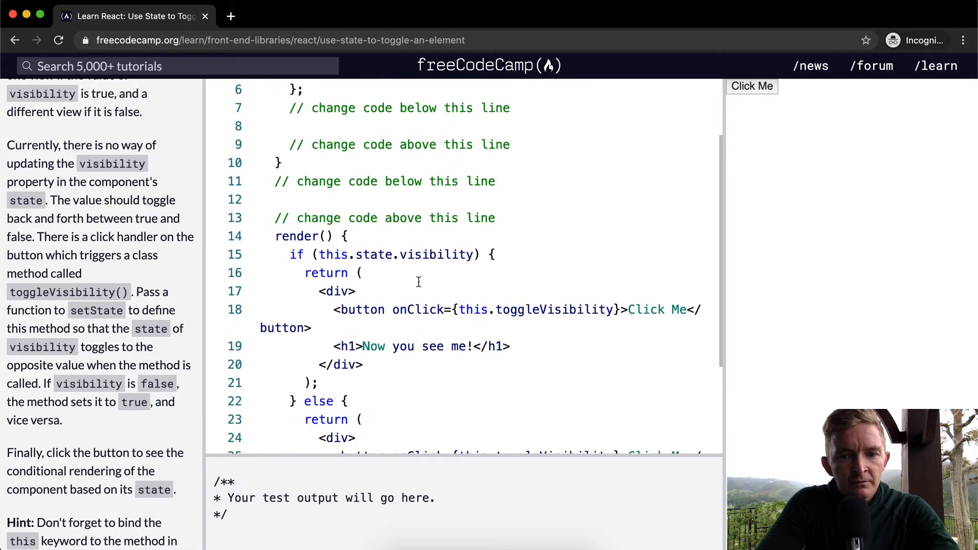
left_click(627, 309)
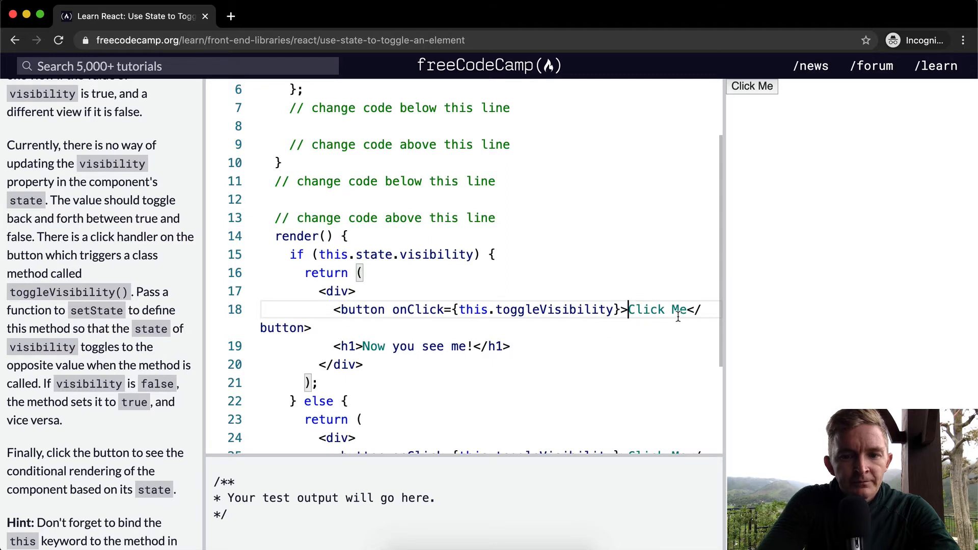
key("Enter")
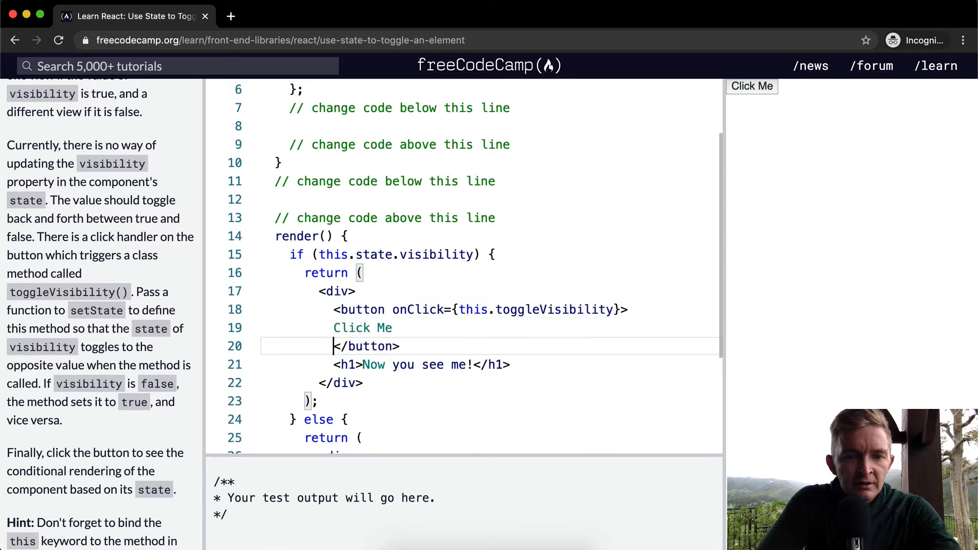
scroll("down", 3)
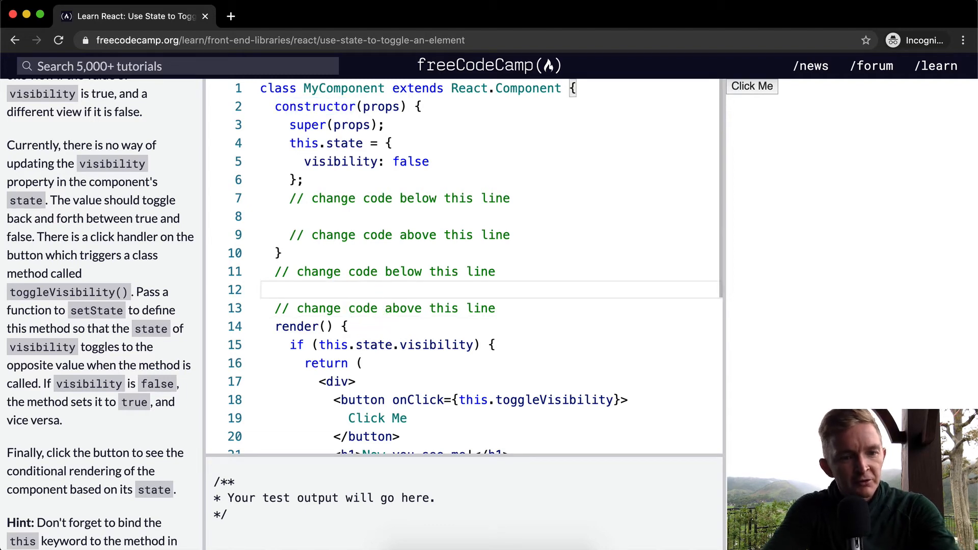
Step: Add a toggleVisibility() method after the constructor and begin its this.setState call
type("toggleVisibility() {")
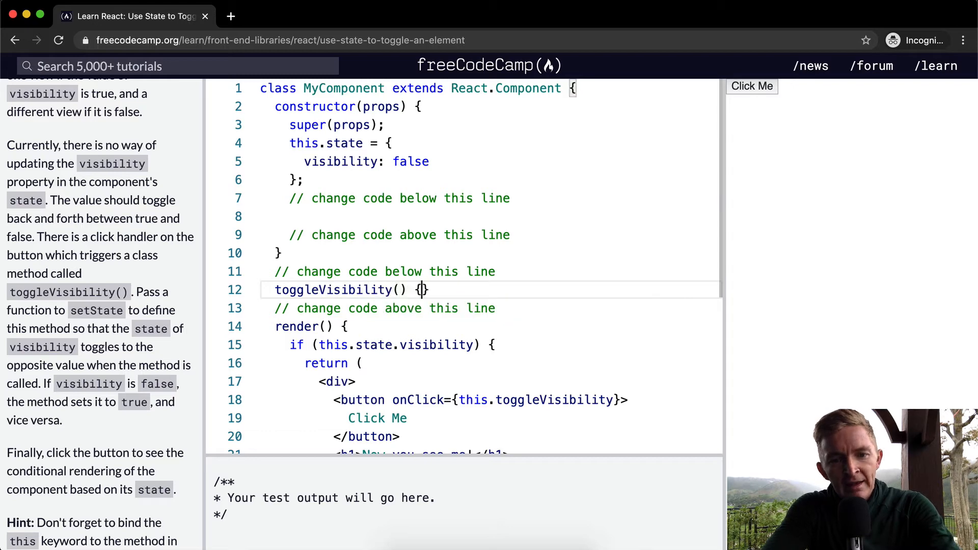
key("Enter")
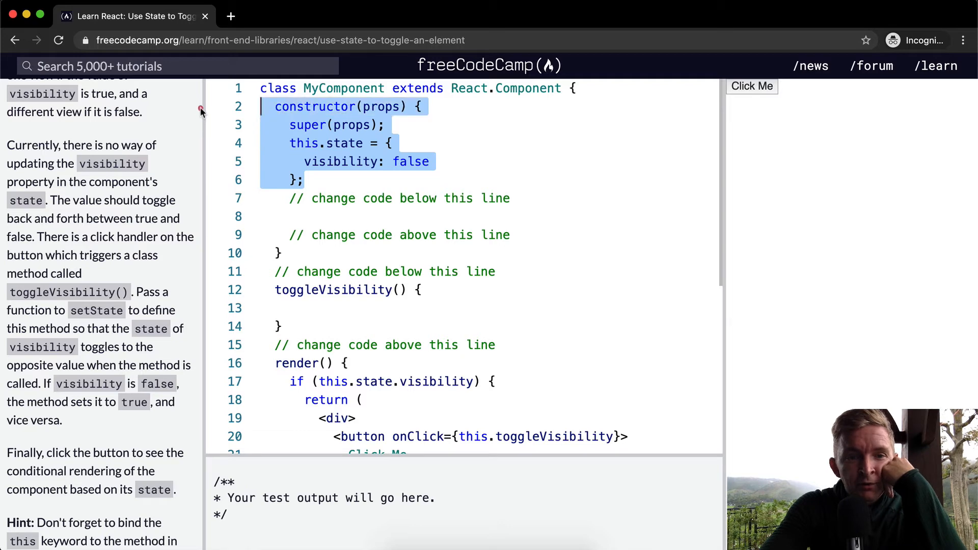
left_click(312, 179)
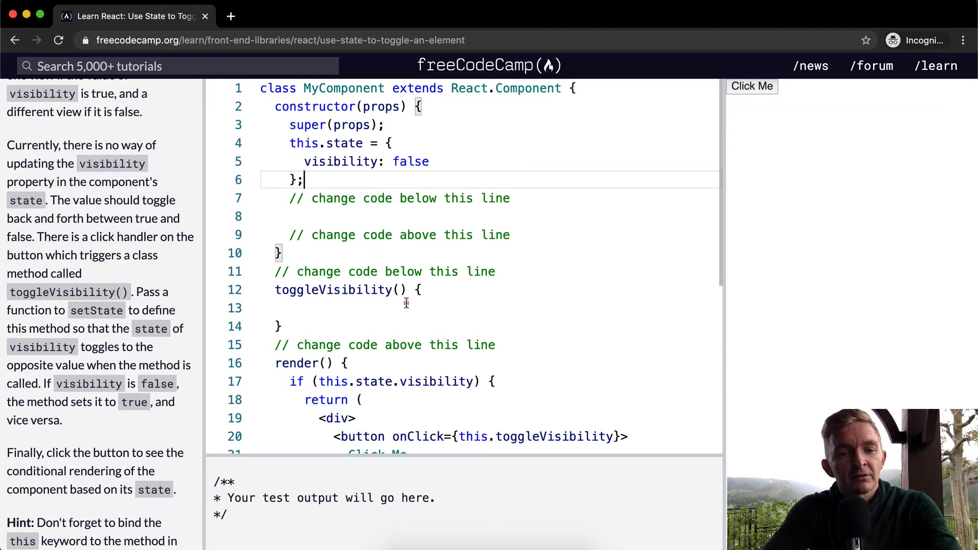
type("this.setState")
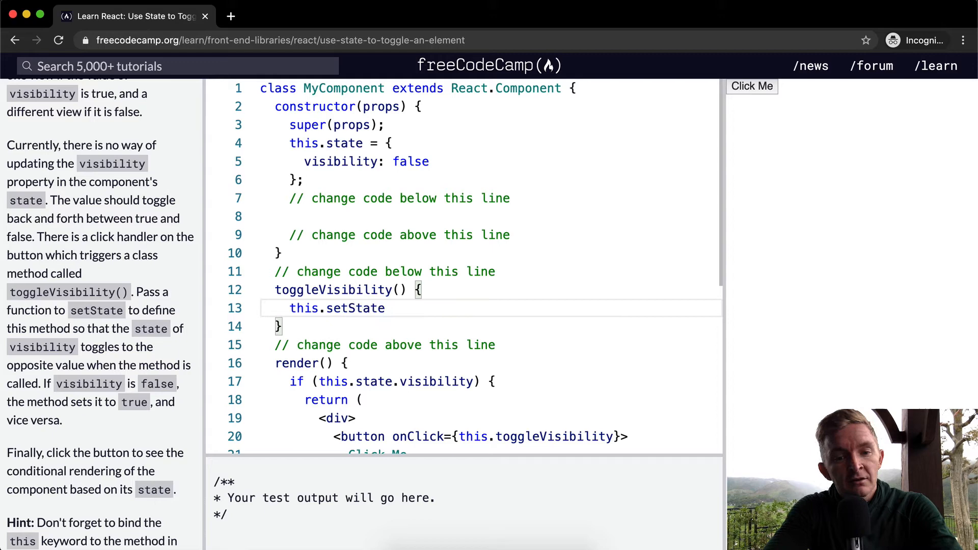
Step: Pass setState an updater function of state that checks if state.visibility is true
type("()")
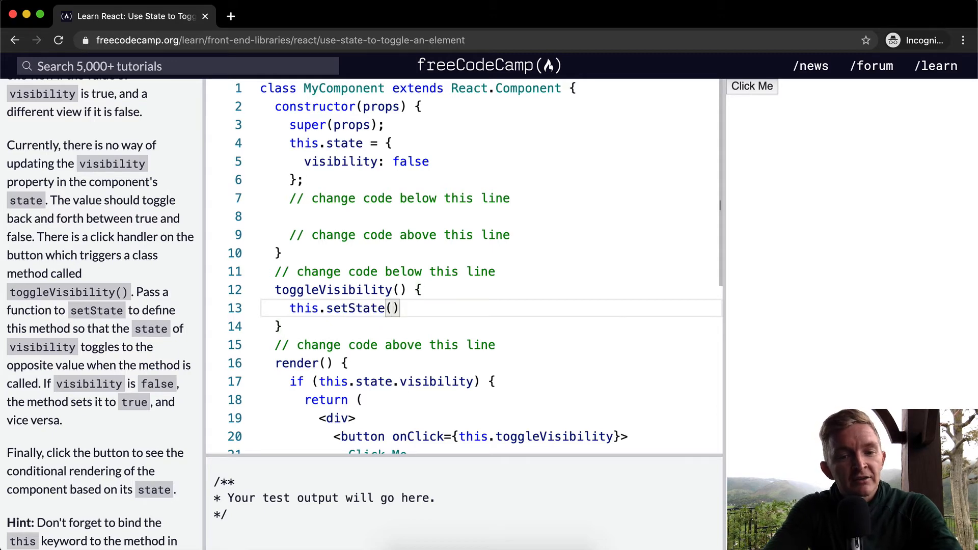
type("function")
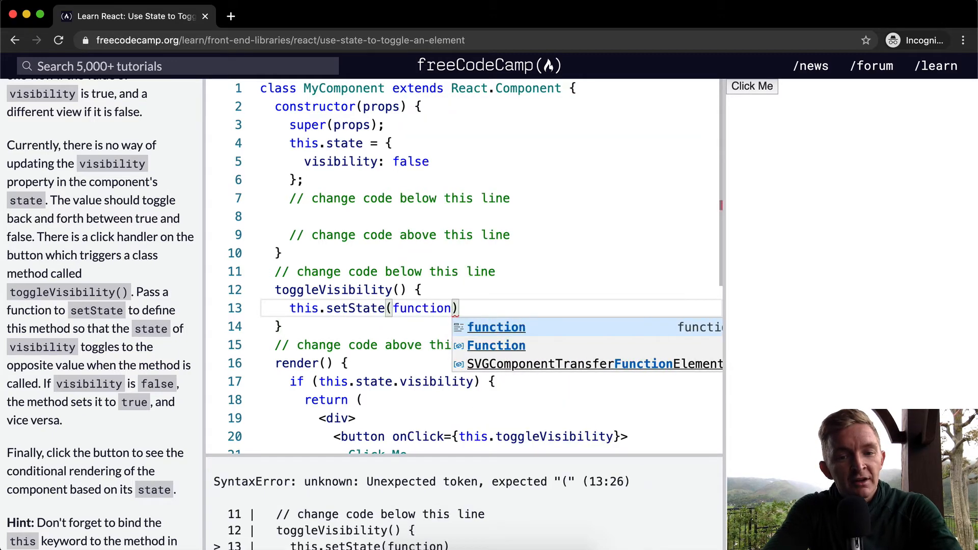
type("() {")
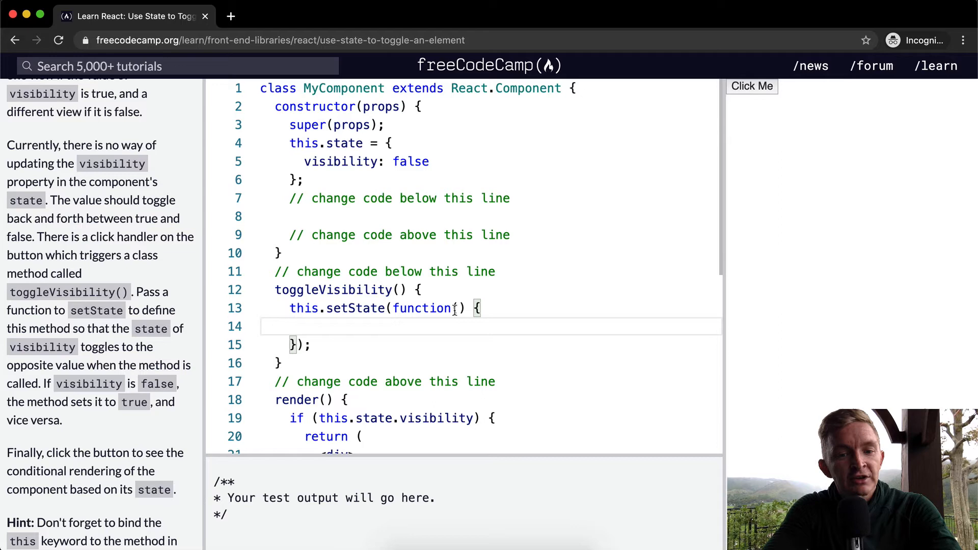
type("state")
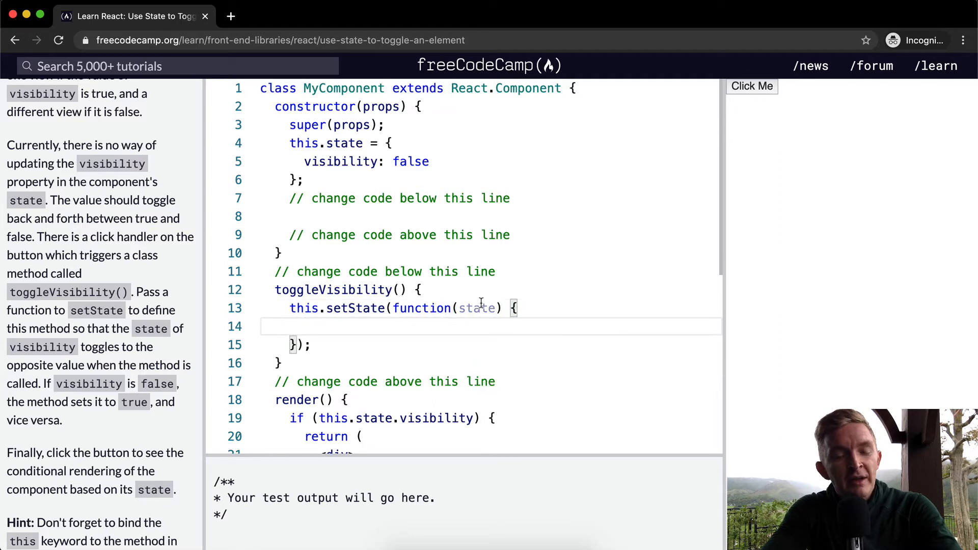
type("if (")
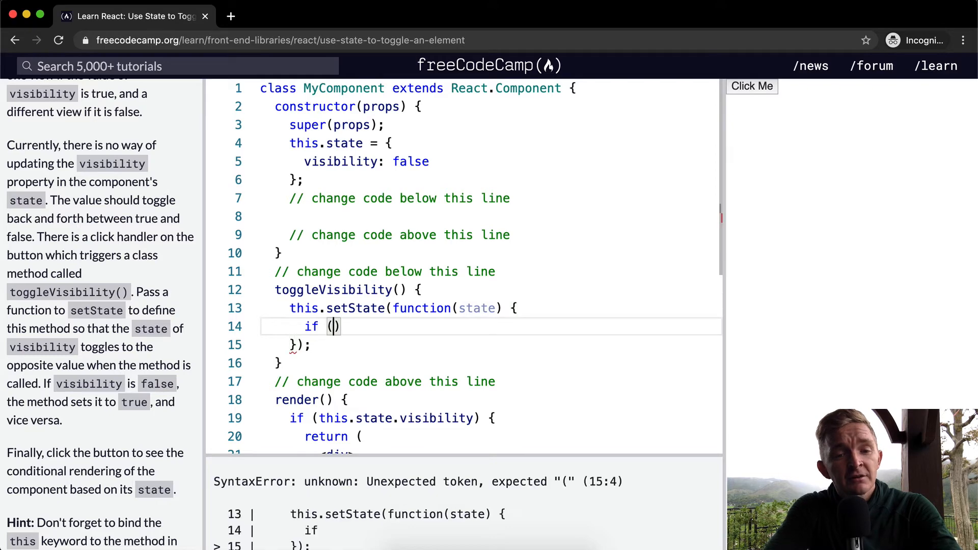
type("state.visibility == true")
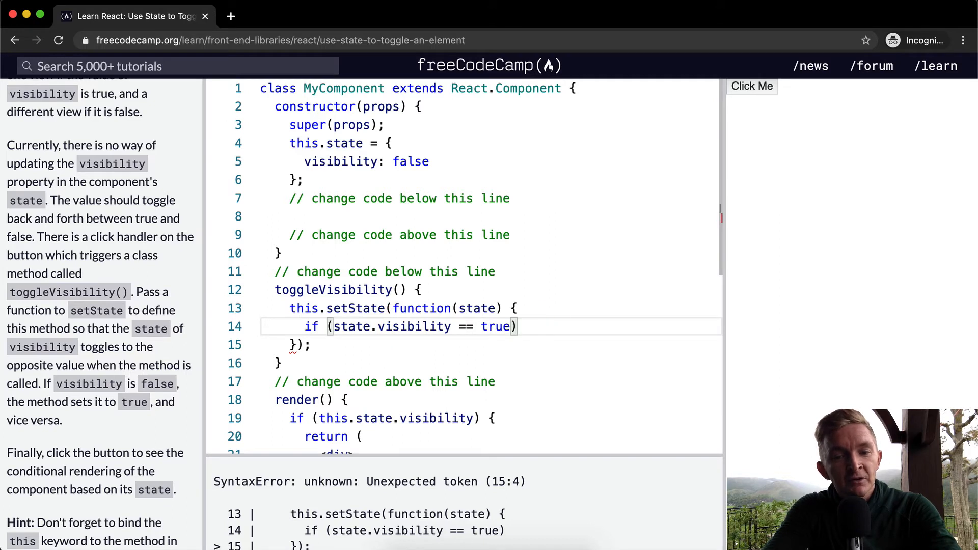
type("{")
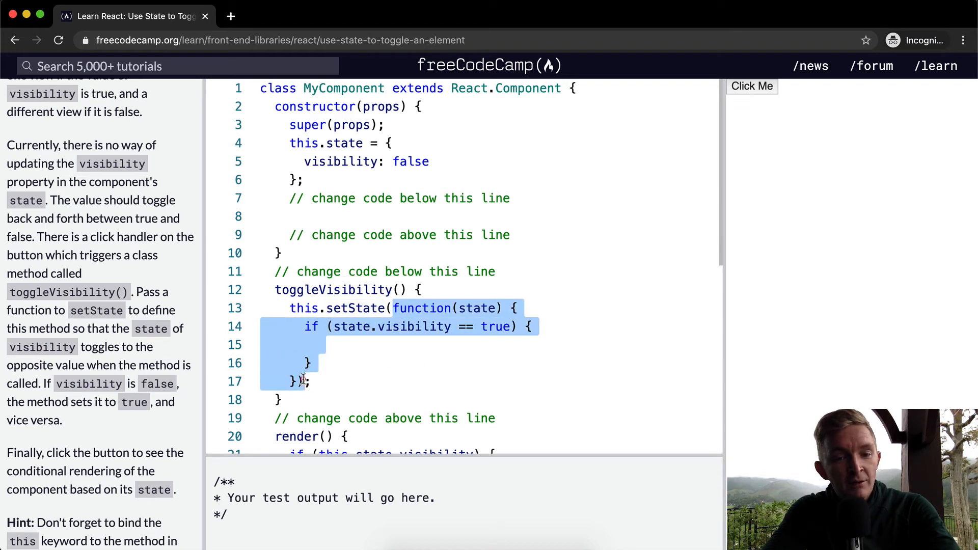
Step: Return {visibility: false} in the if branch and {visibility: true} in the else branch
type("return")
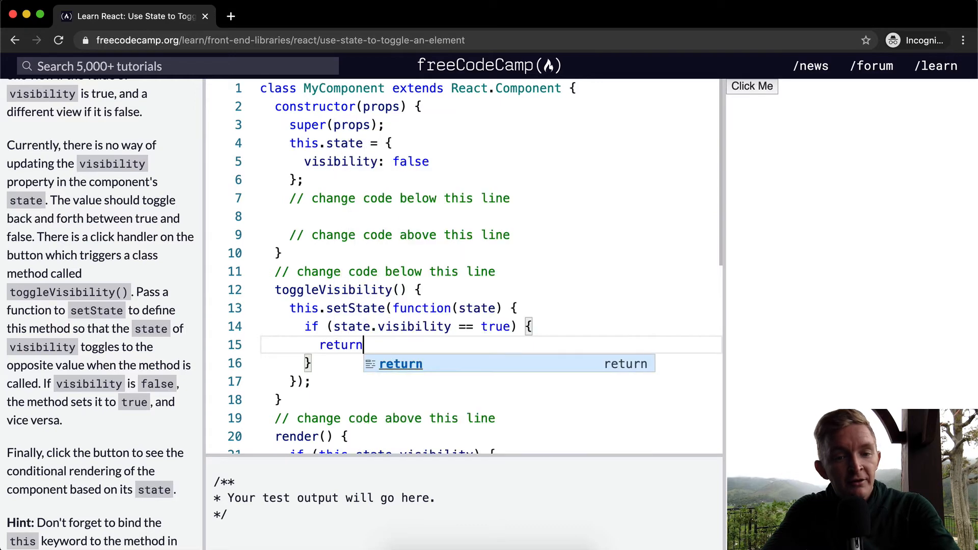
type("{}")
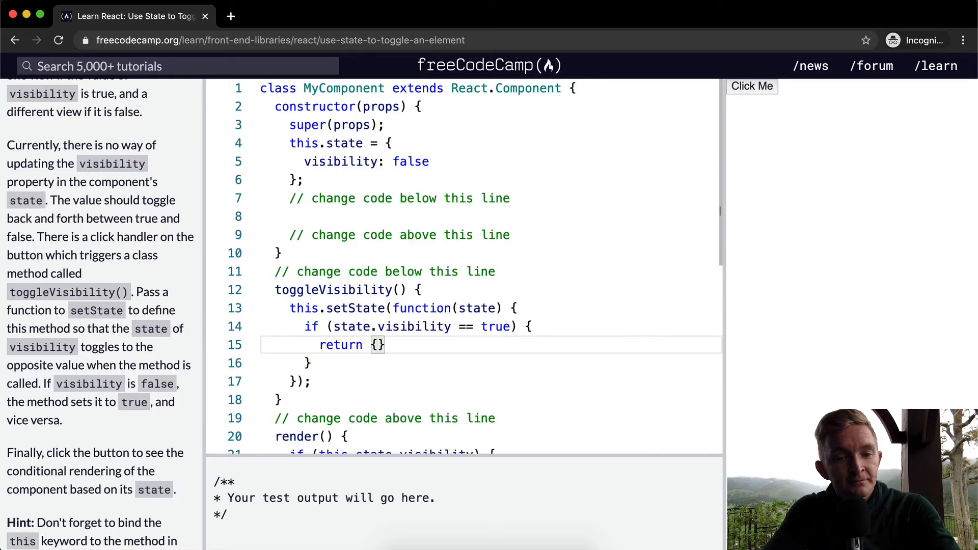
type("visibility:")
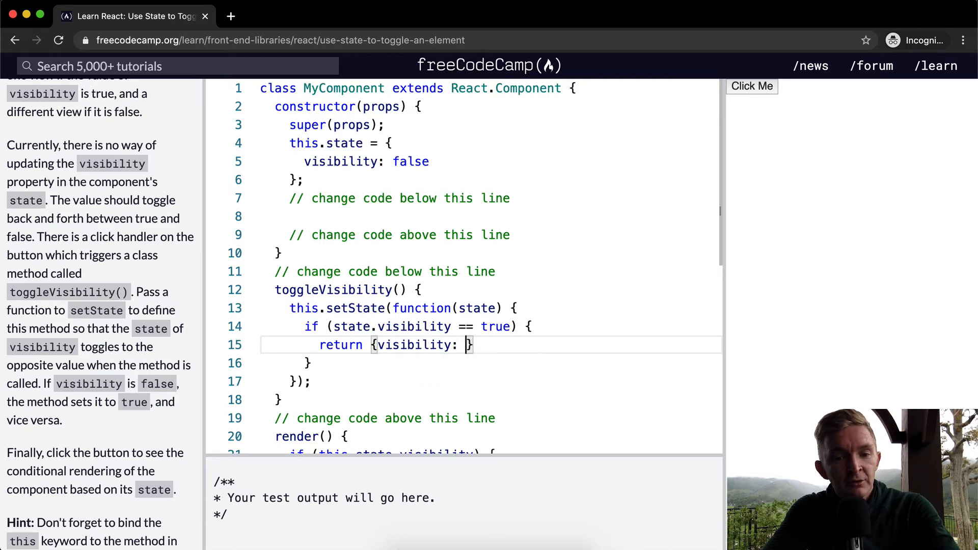
type("false")
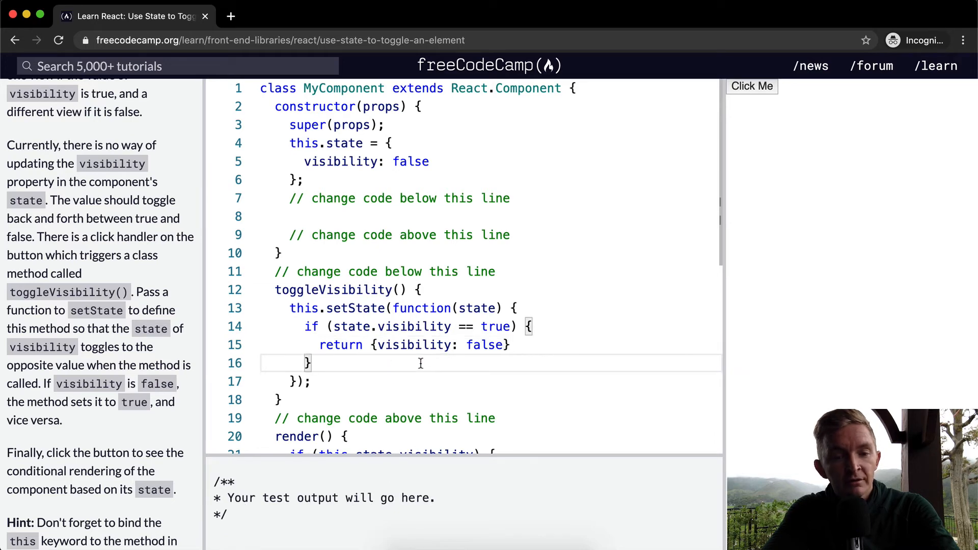
type("else {")
type("return {")
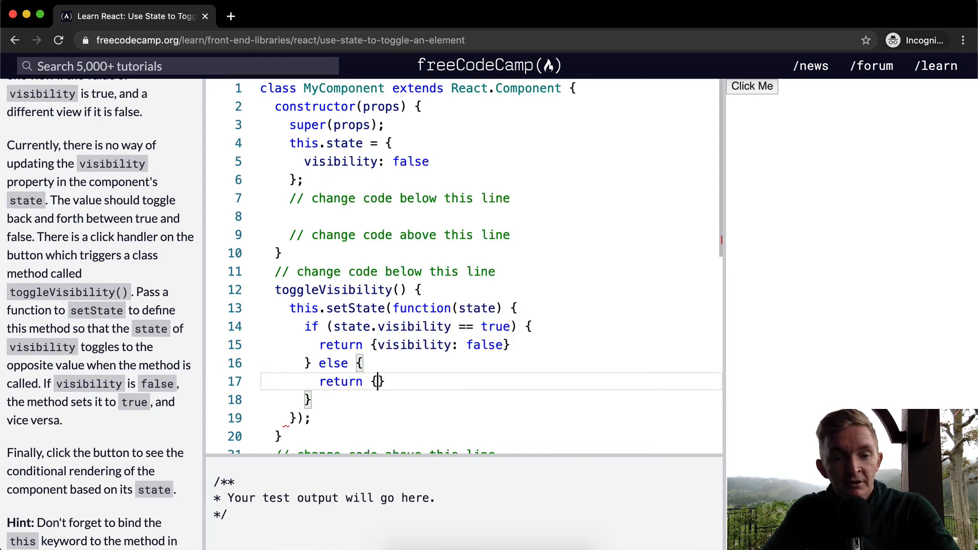
type("visibility: true")
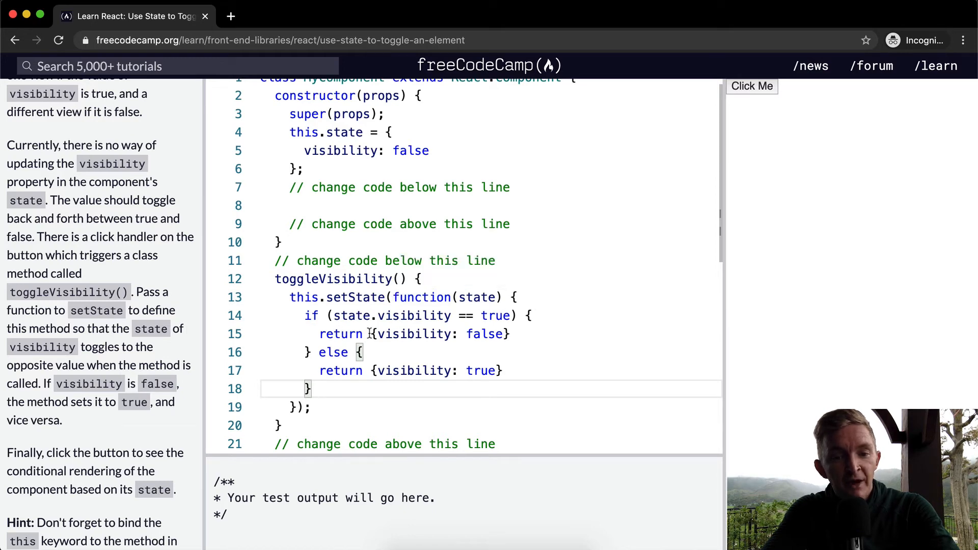
Step: Review the two return statements and the state parameter, ending each return with a semicolon
left_click_drag(390, 296, 370, 334)
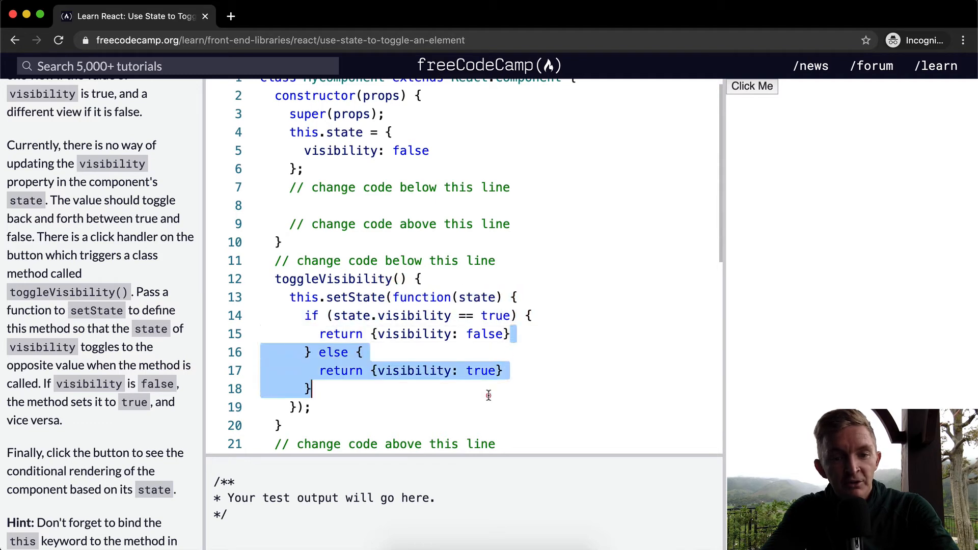
mouse_move(423, 297)
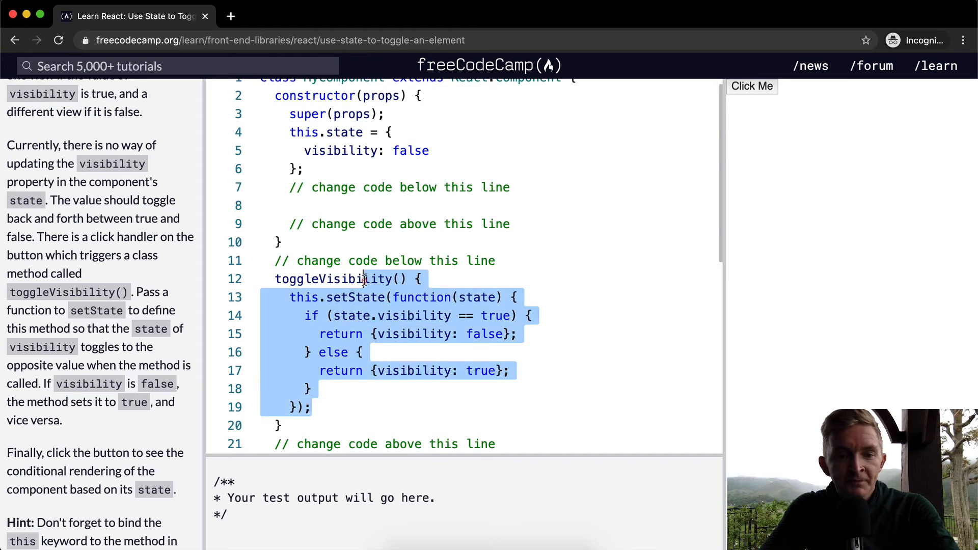
left_click(384, 334)
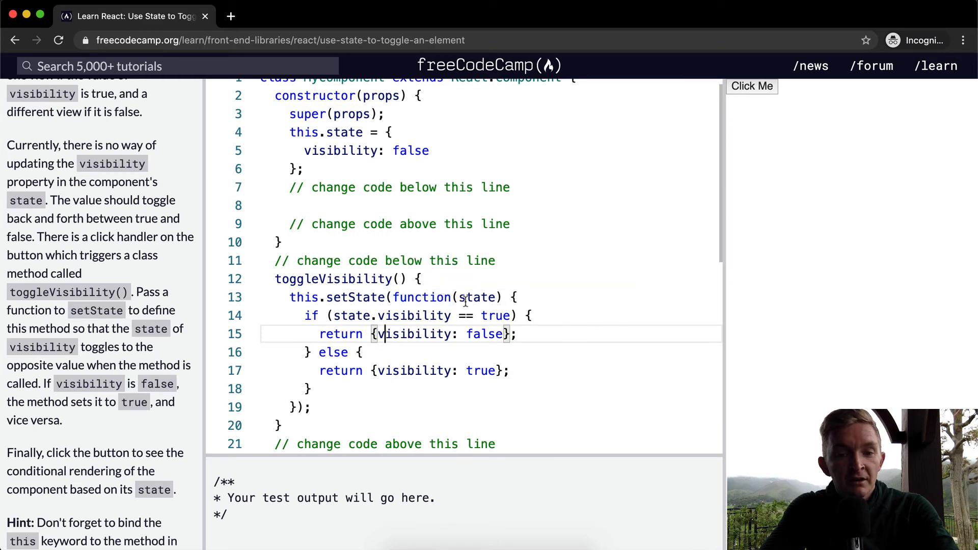
double_click(475, 296)
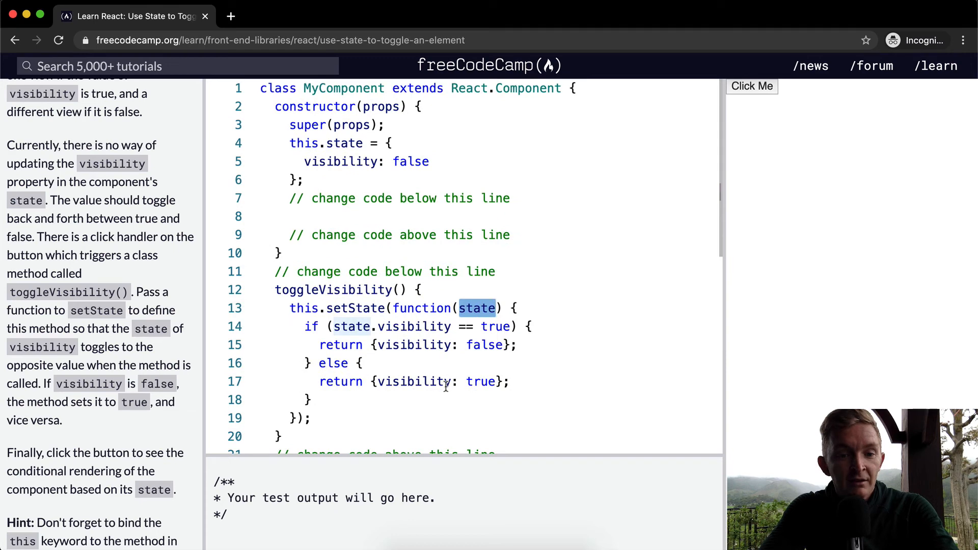
mouse_move(338, 393)
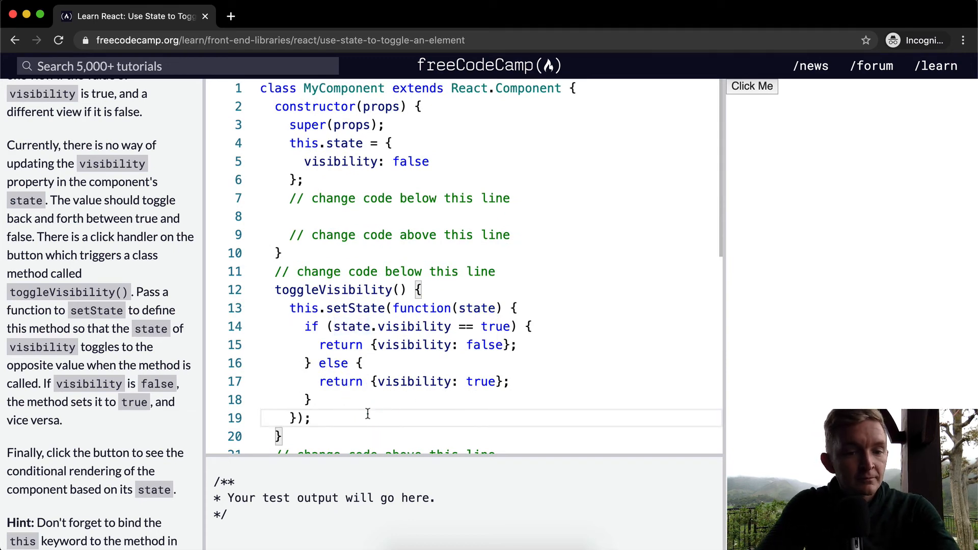
scroll("down", 3)
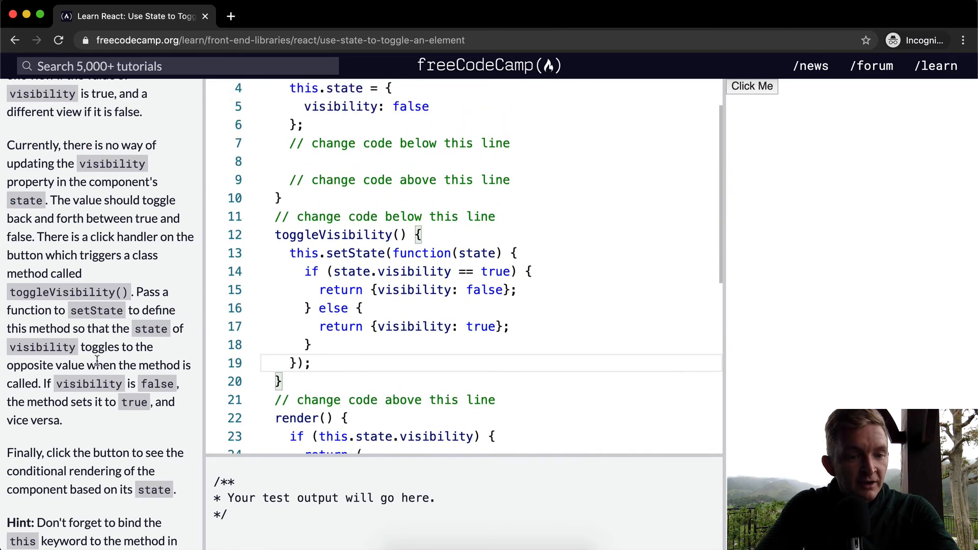
scroll("down", 3)
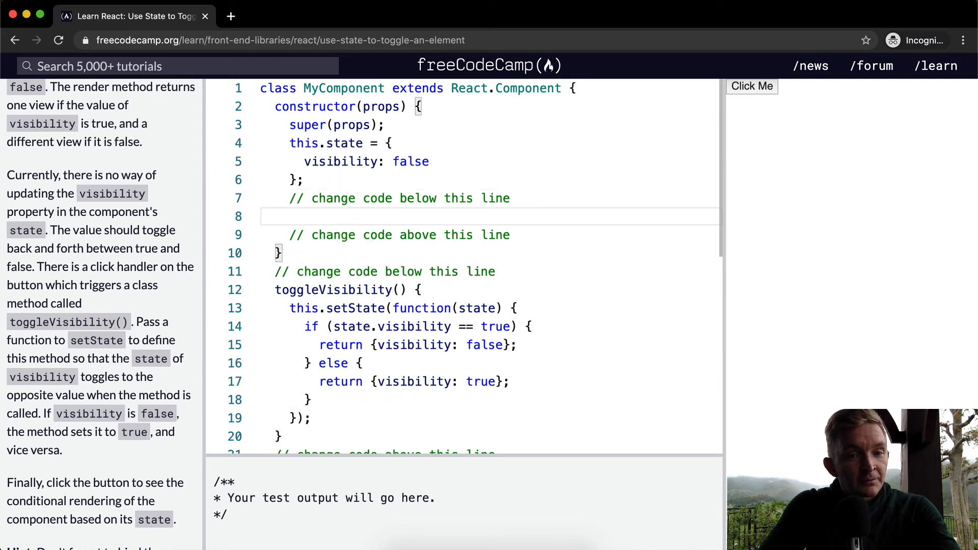
Step: Add this.toggleVisibility = this.toggleVisibility.bind(this); inside the constructor
left_click(290, 216)
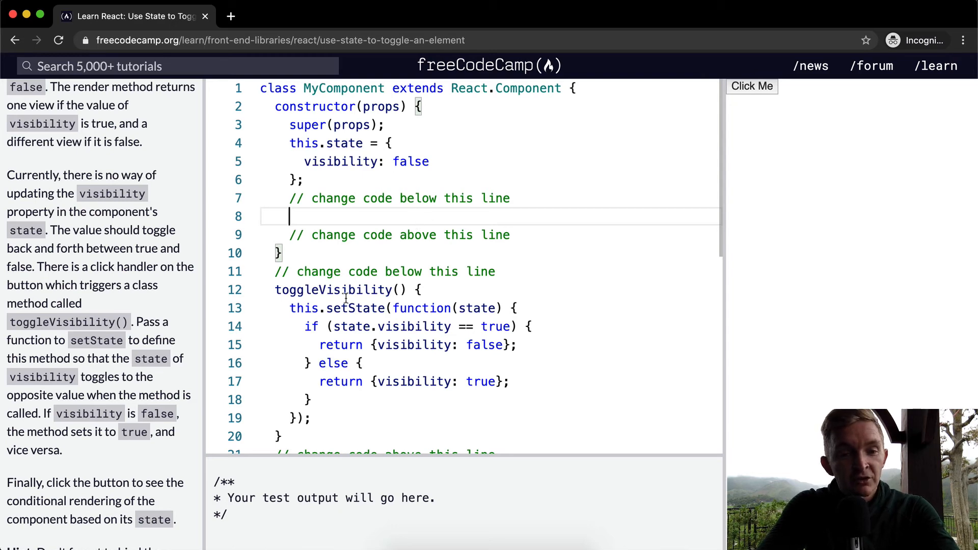
type("this.toggleVisibility =")
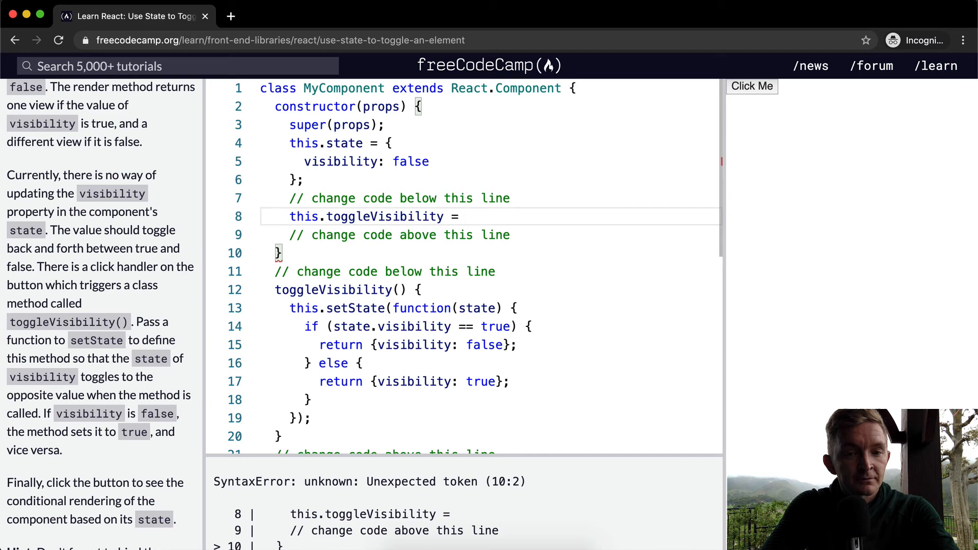
type("this.too")
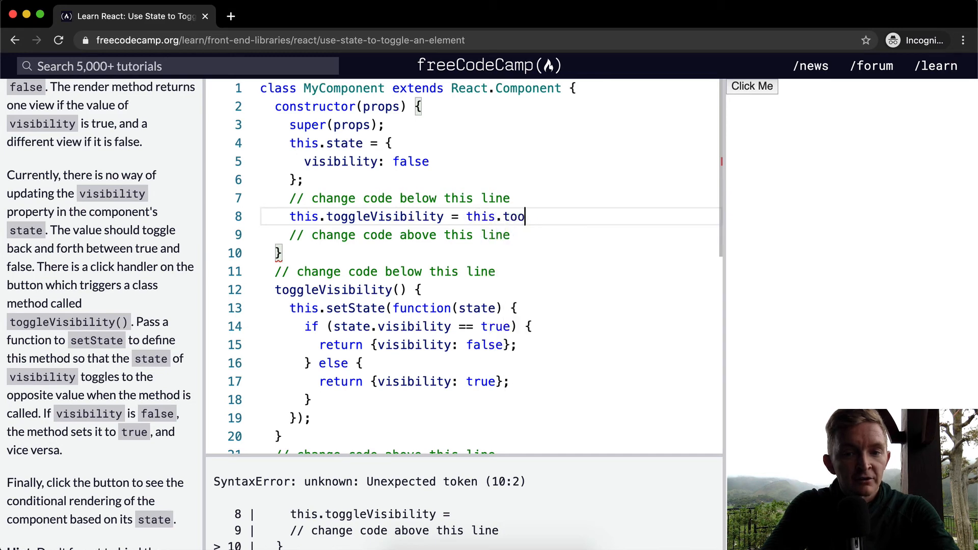
type("ggleVisibility.bind(")
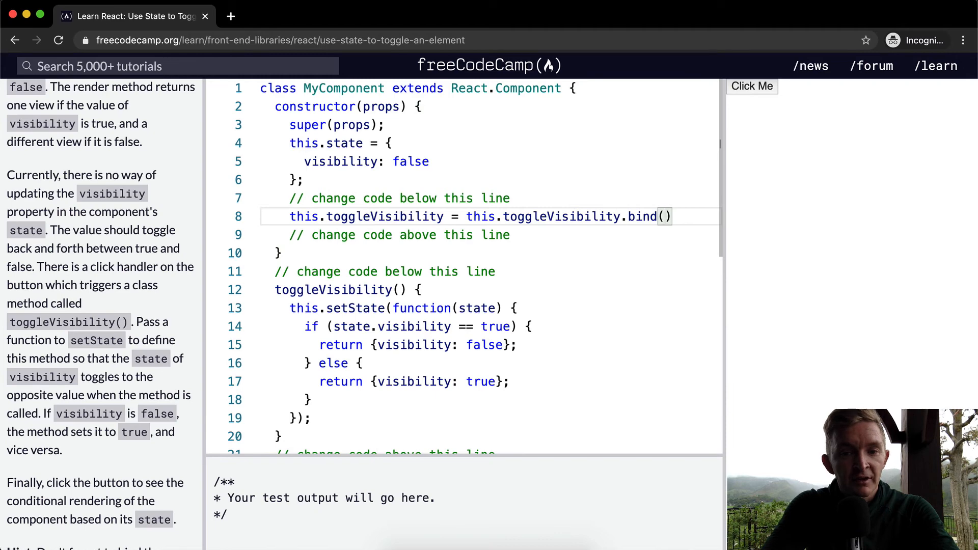
type("this")
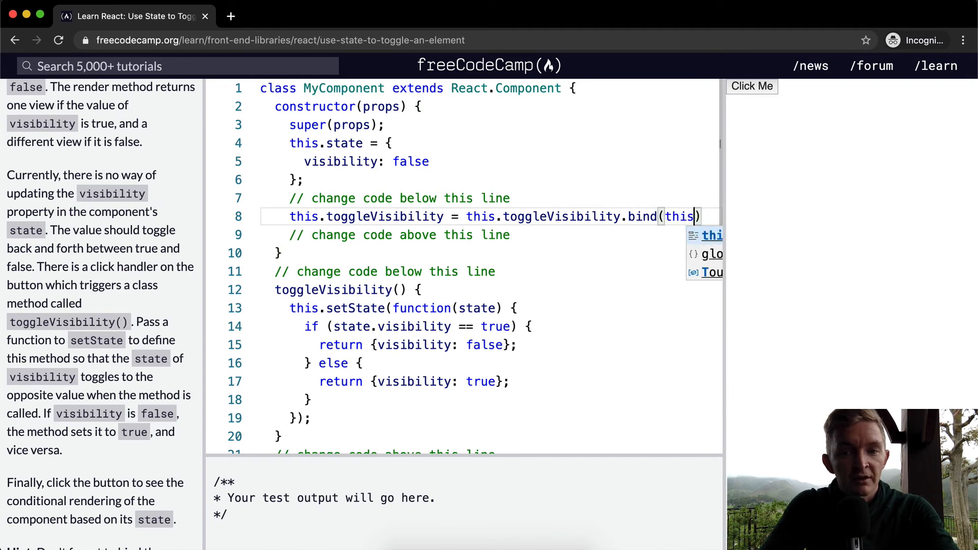
type(");")
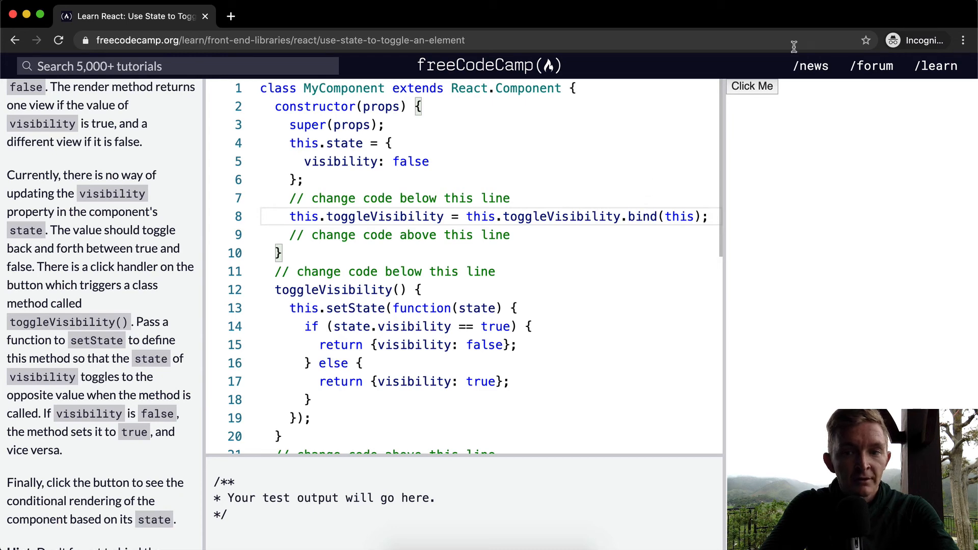
Step: Toggle 'Now you see me!' on in the preview and highlight MyComponent and toggleVisibility in the bind line
left_click(751, 86)
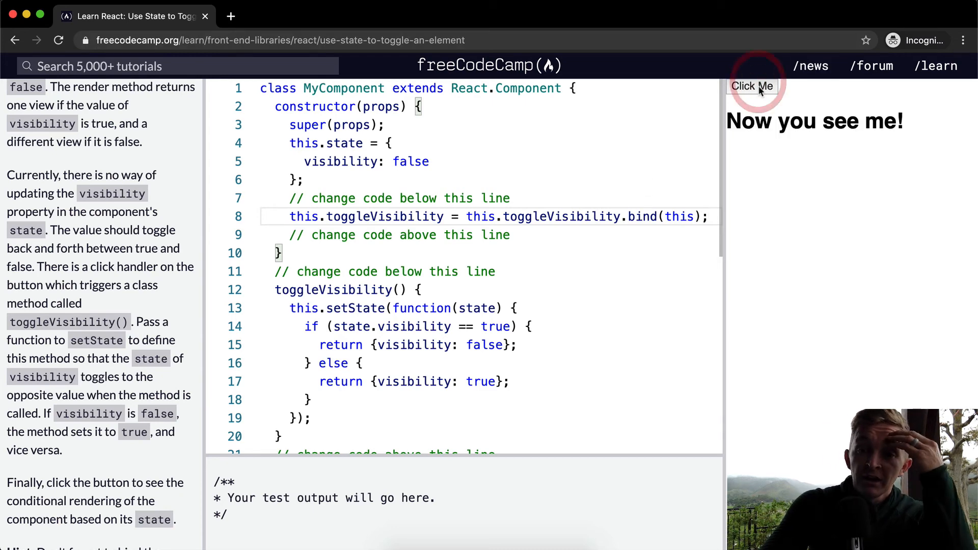
double_click(304, 216)
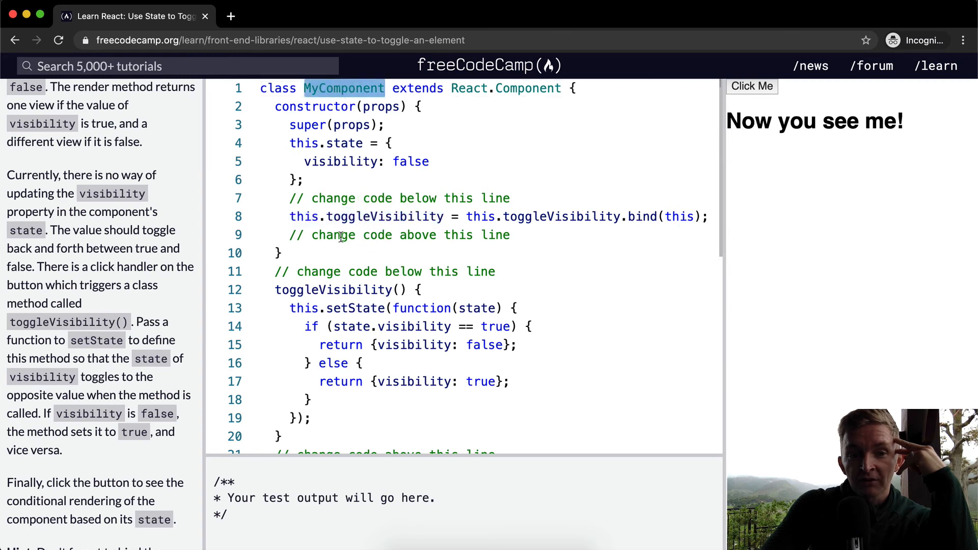
double_click(366, 216)
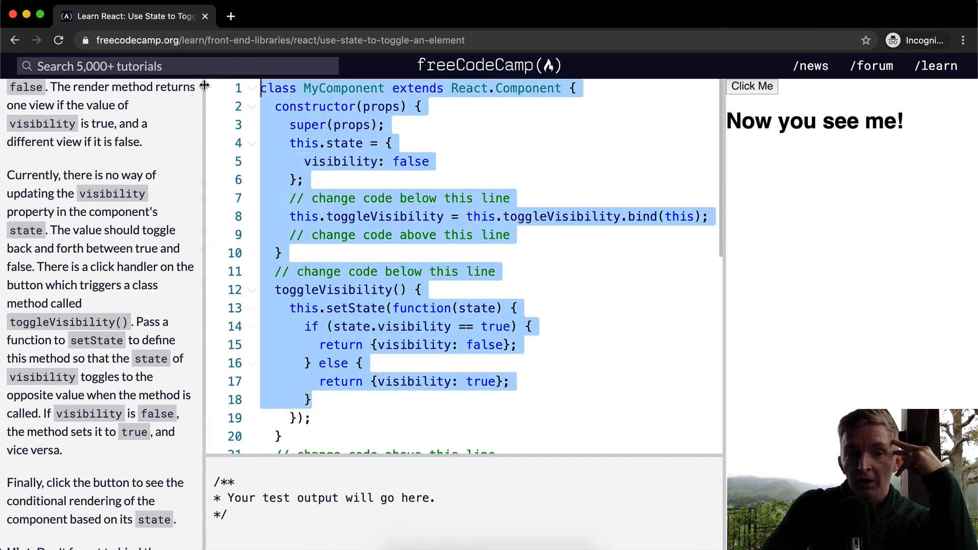
double_click(561, 216)
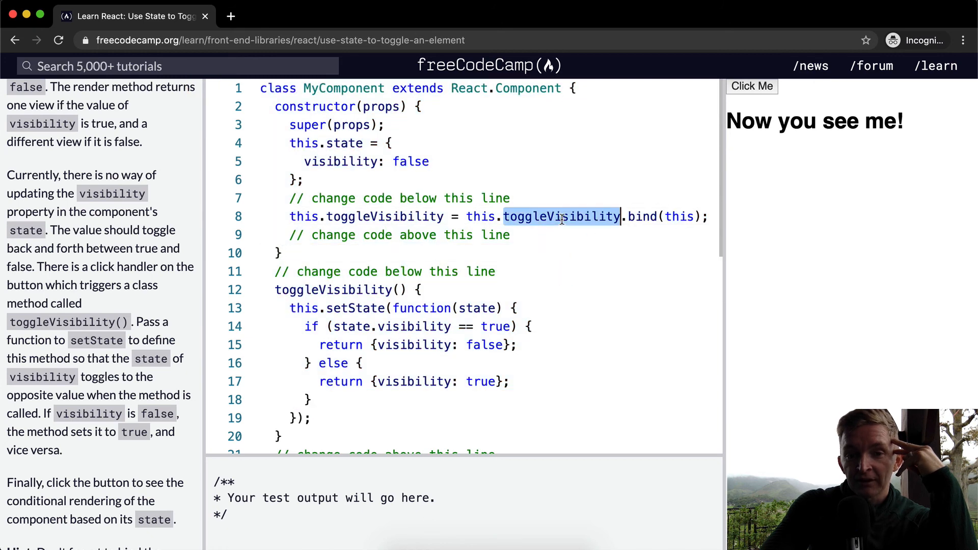
double_click(643, 215)
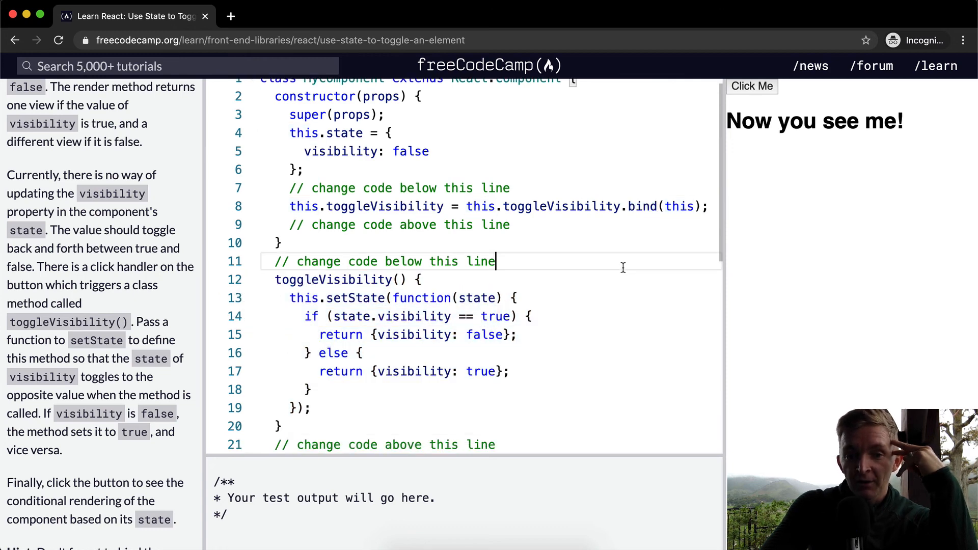
Step: Run the challenge tests and toggle the preview message off again with Click Me
scroll("down", 3)
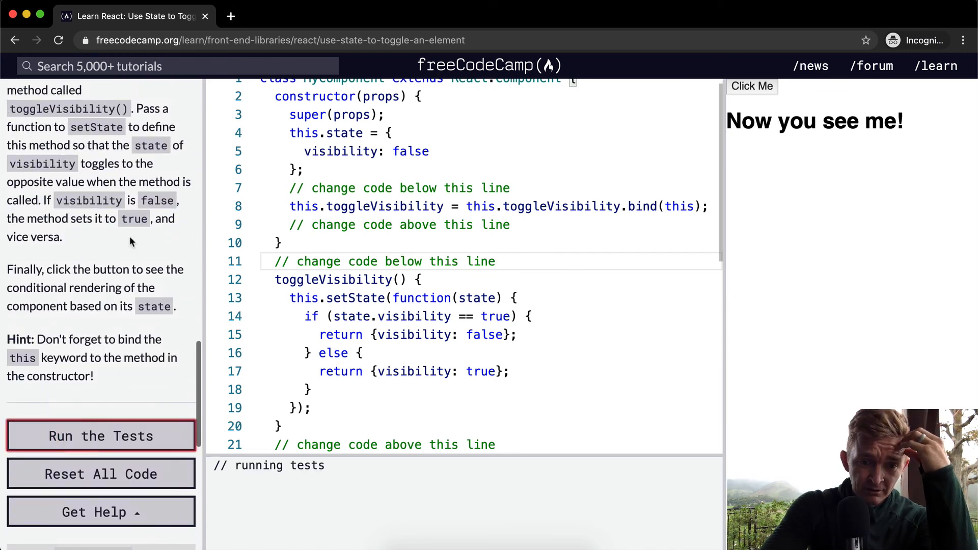
left_click(101, 435)
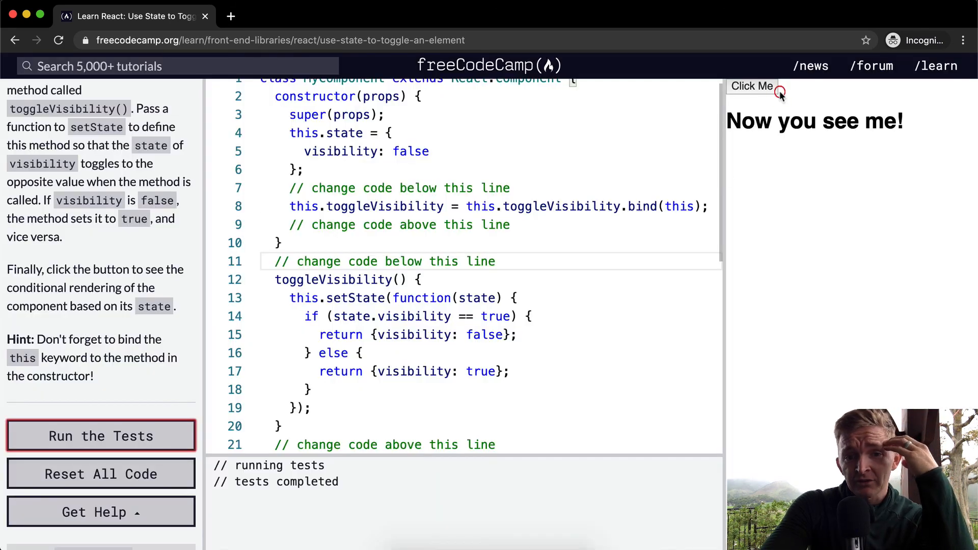
mouse_move(862, 145)
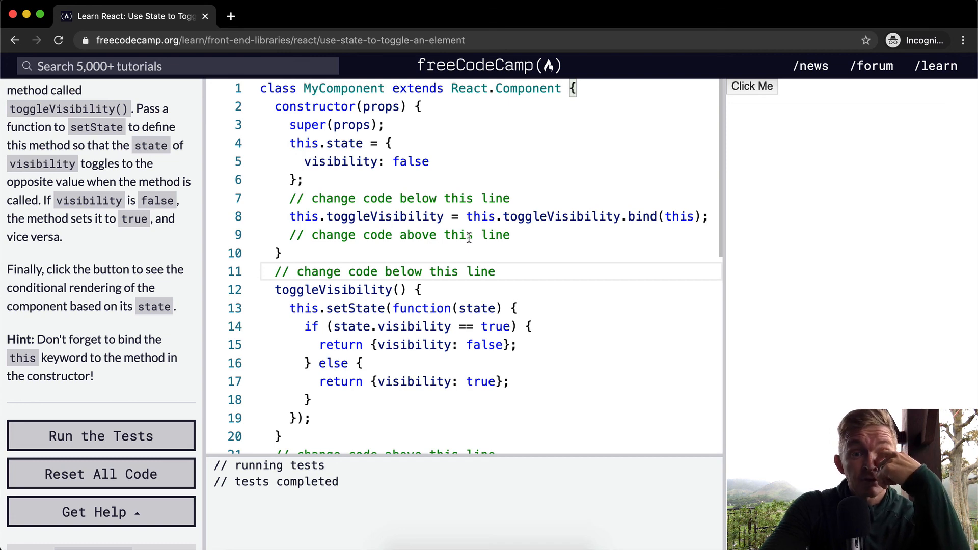
mouse_move(460, 361)
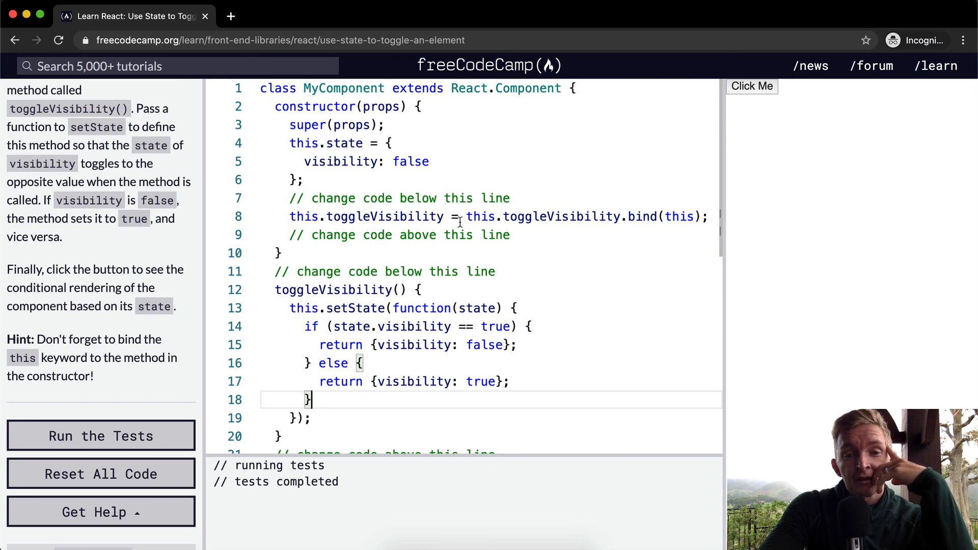
mouse_move(396, 326)
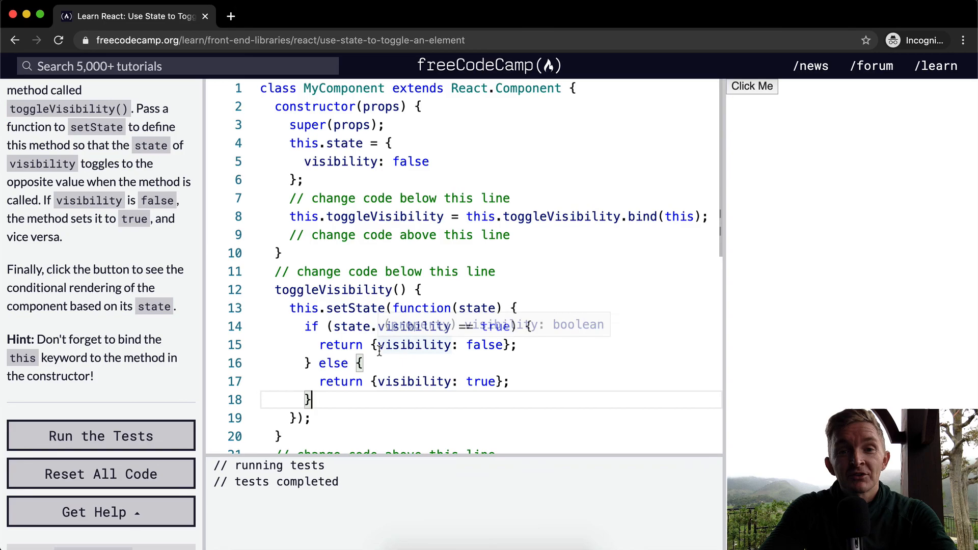